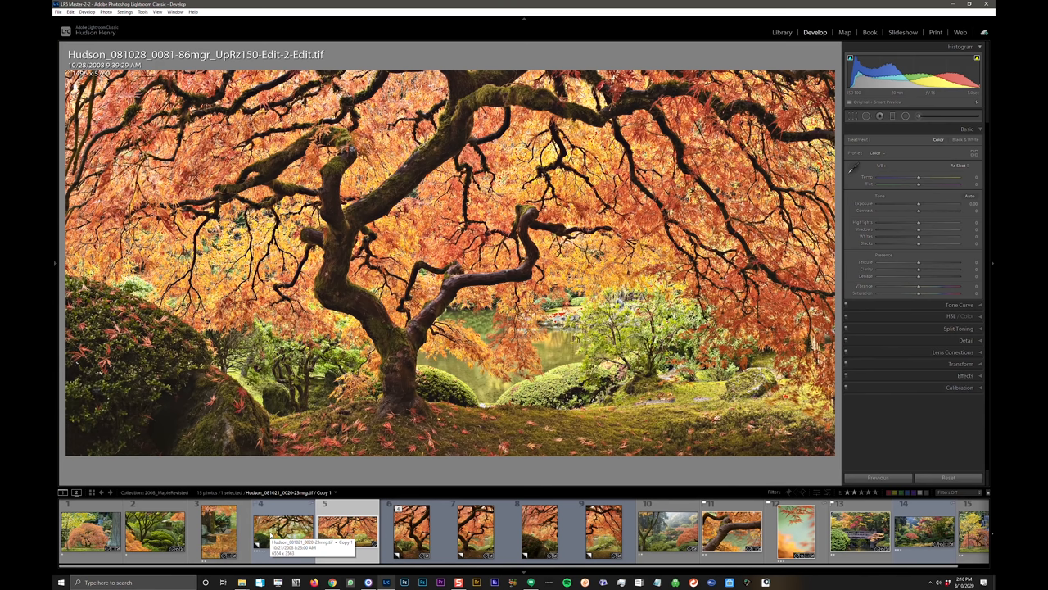
Step: Load the merged Hudson_081021_0020-23mrg.tif Copy 1 maple panorama from the filmstrip into Develop
left_click(411, 531)
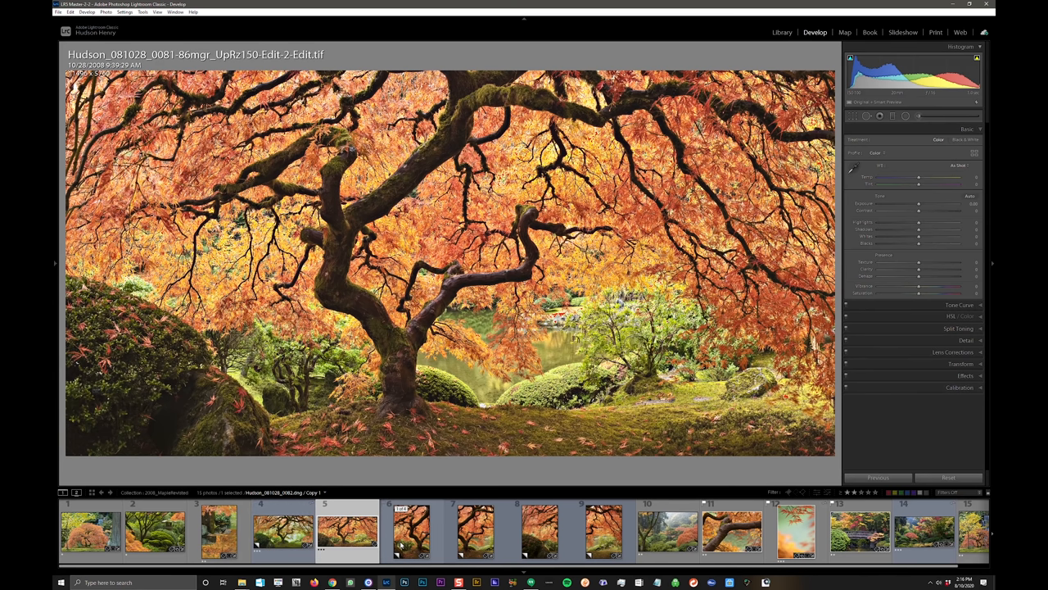
left_click(282, 530)
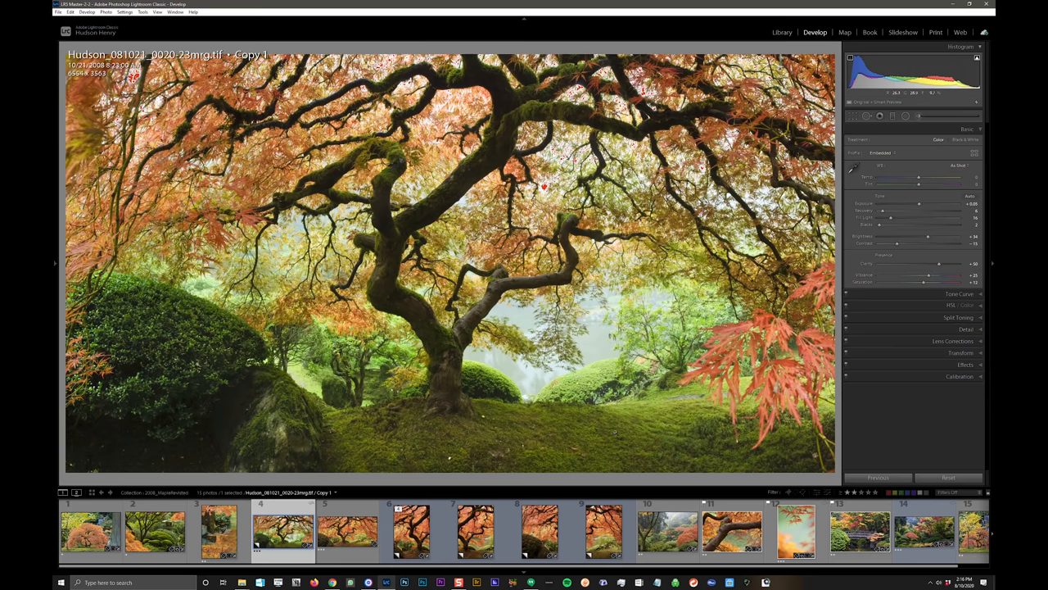
Step: Select the 0081-86mgr Edit-2-Edit.tif panorama thumbnail in the filmstrip
left_click(348, 531)
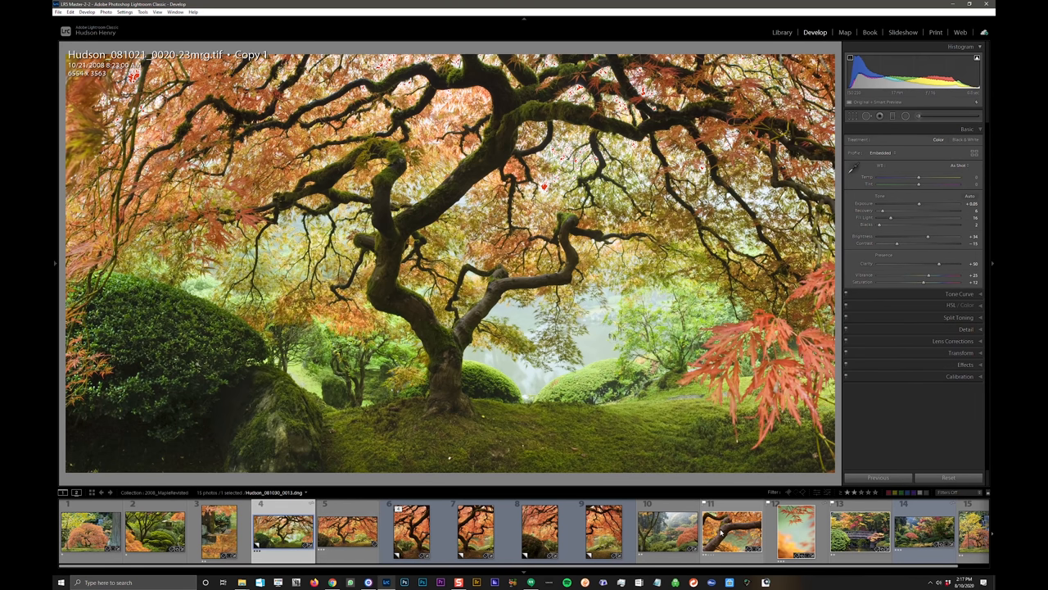
mouse_move(731, 531)
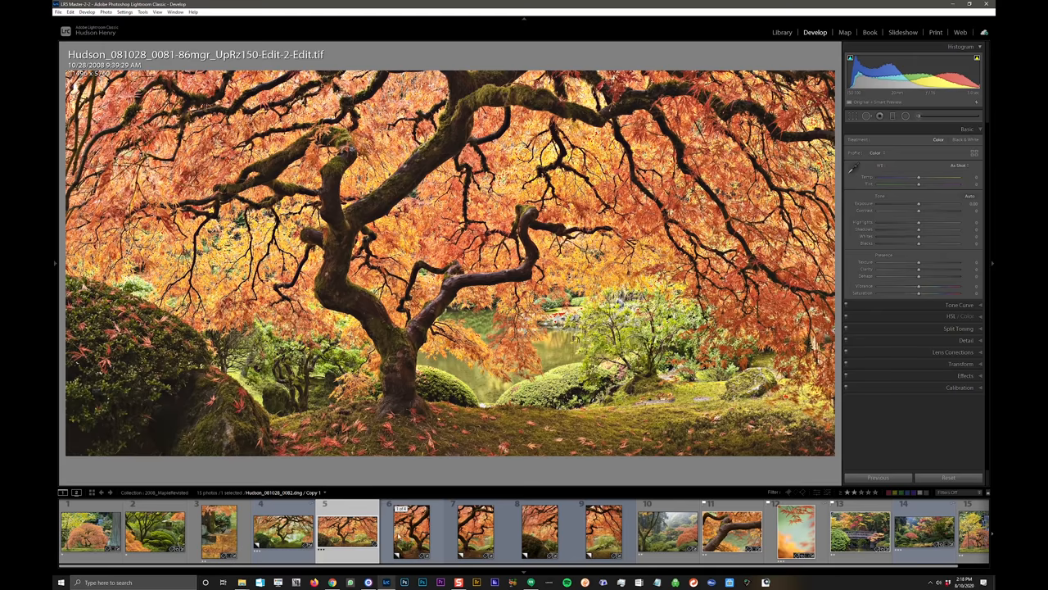
mouse_move(440, 532)
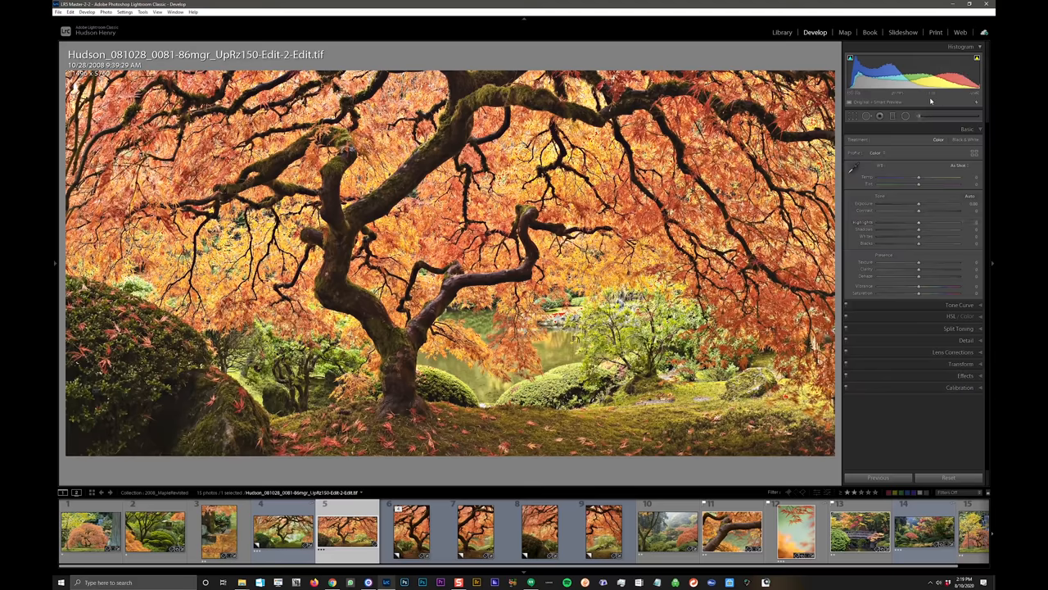
mouse_move(931, 98)
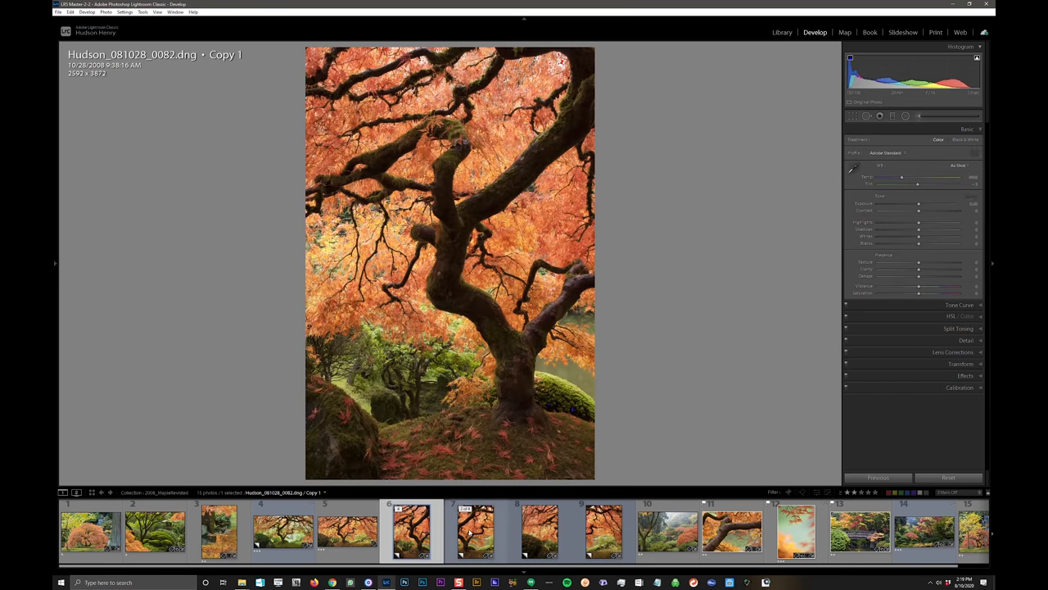
Step: Show raw frame Hudson_081028_0083.dng Copy 1 in Library with metadata and the Folders panel expanded
left_click(475, 531)
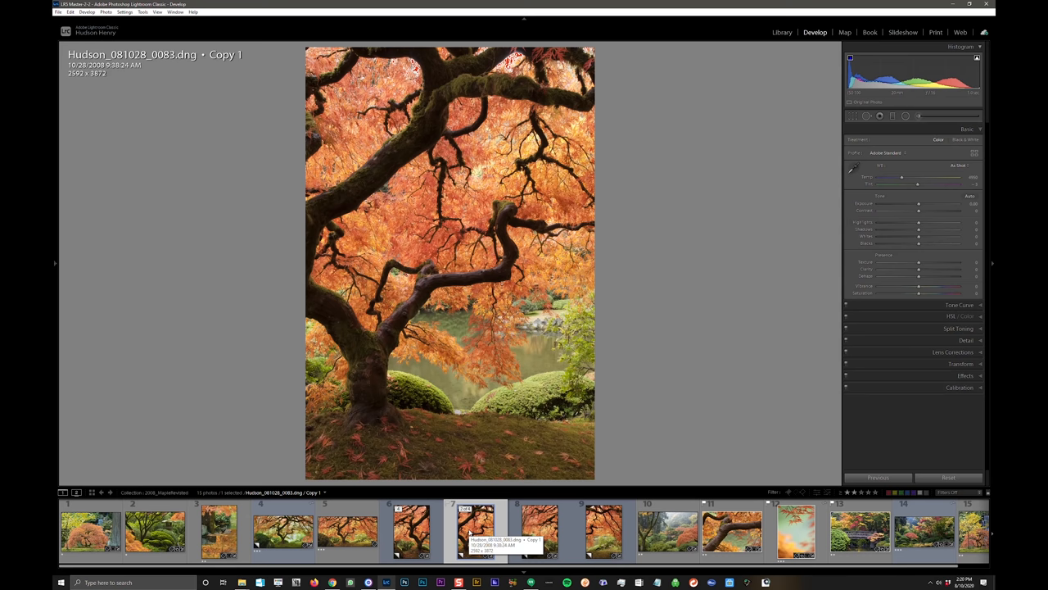
left_click(55, 263)
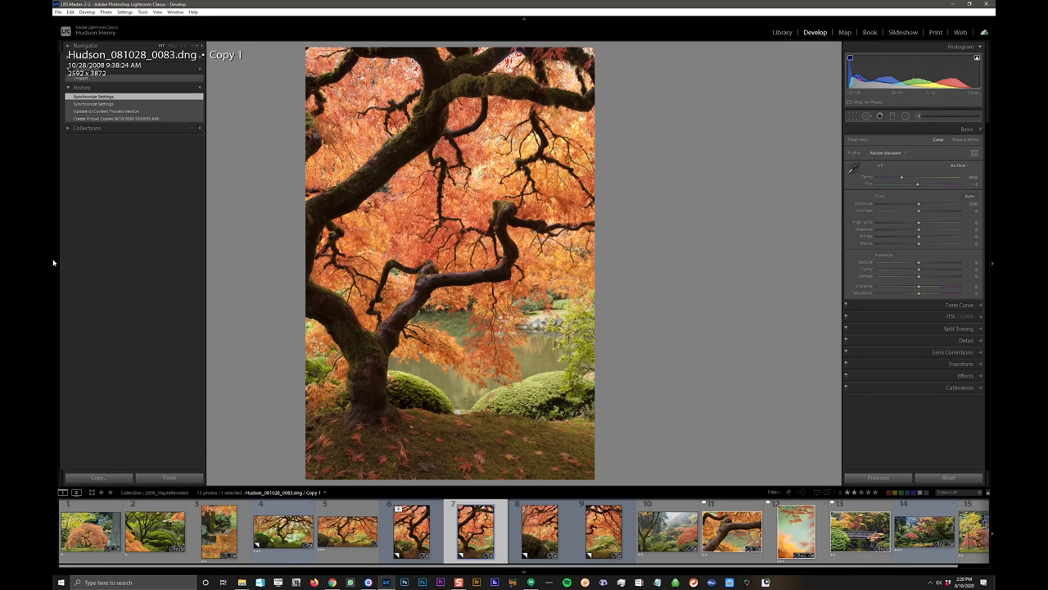
left_click(782, 32)
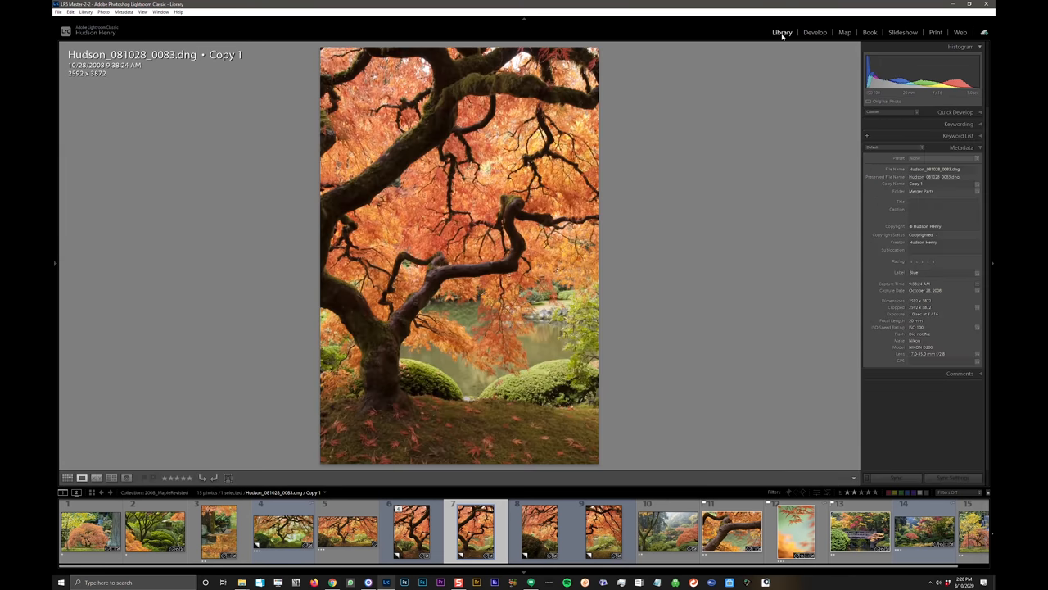
left_click(55, 264)
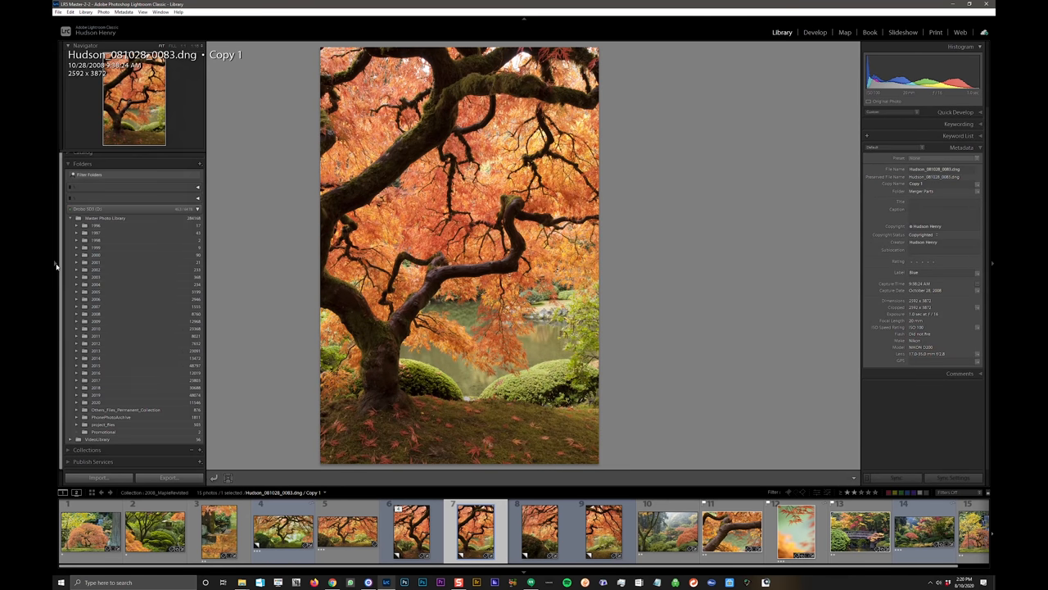